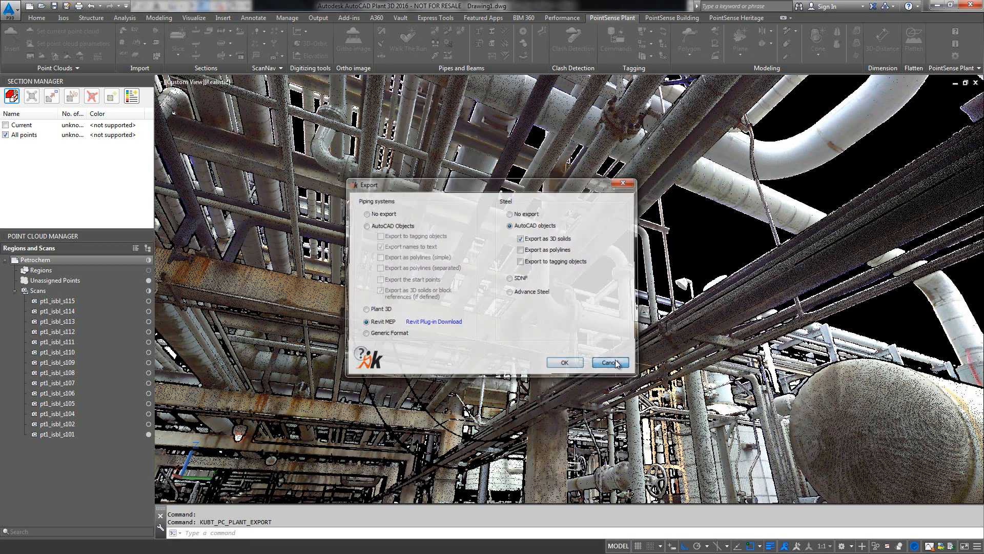
# Cancel the PointSense Export dialog without exporting, returning to the point cloud view
pyautogui.click(607, 363)
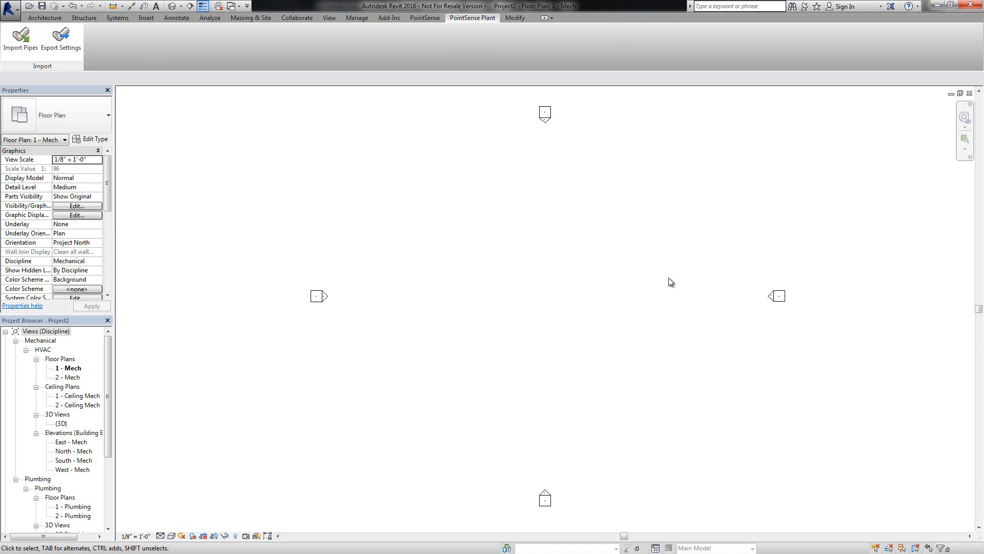
pyautogui.moveTo(522, 49)
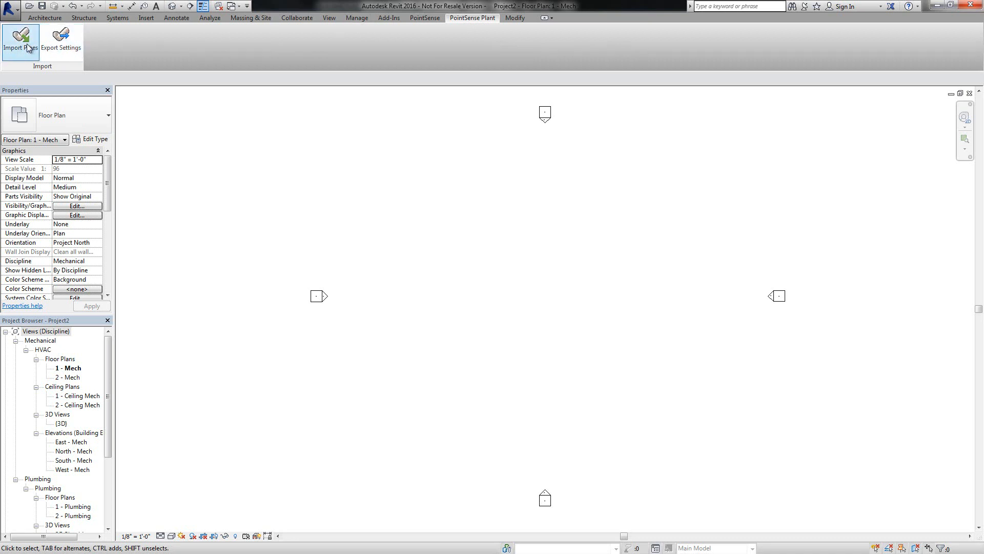
pyautogui.moveTo(60, 34)
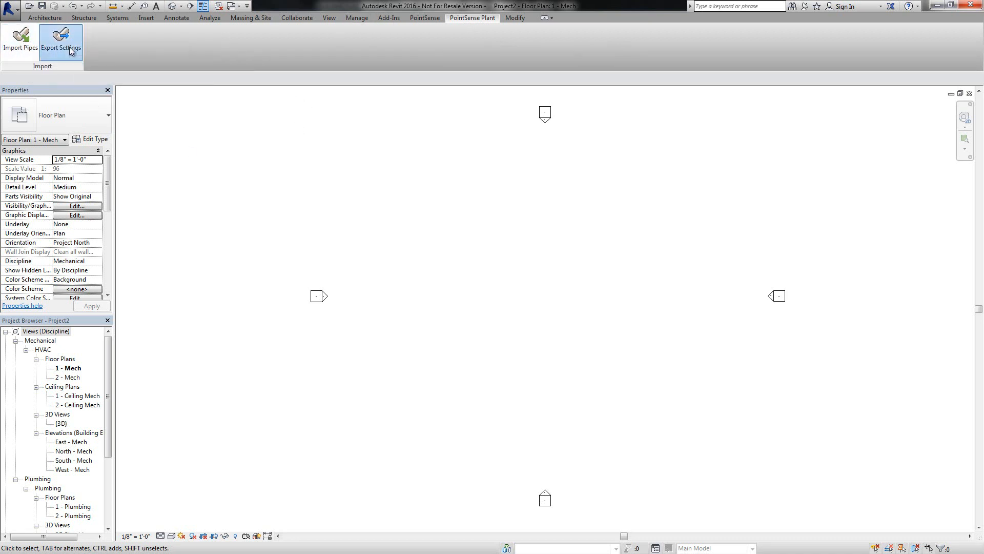
# Export Revit's Standard pipe type to TUTORIALREVITEXPORT on the Desktop via PointSense Export Settings
pyautogui.click(61, 42)
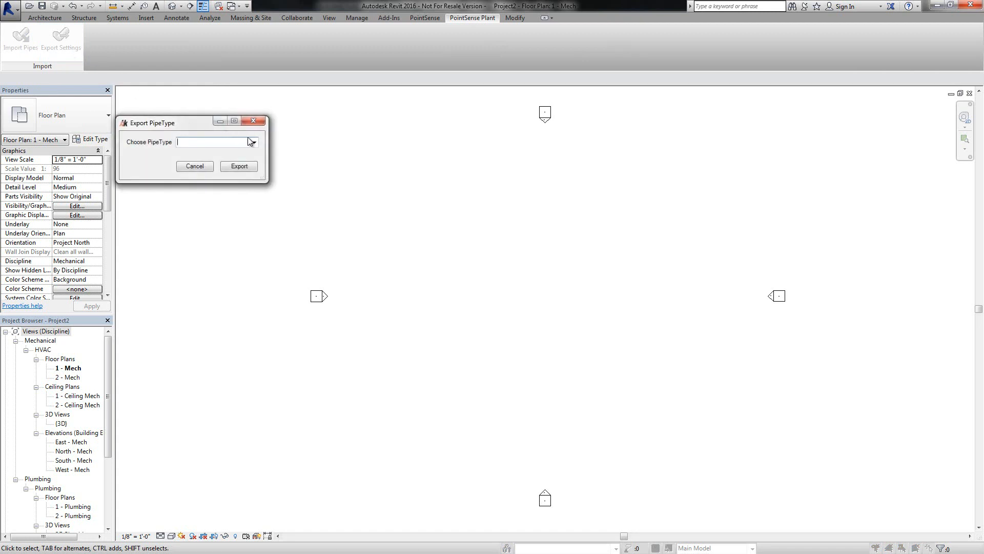
pyautogui.click(254, 142)
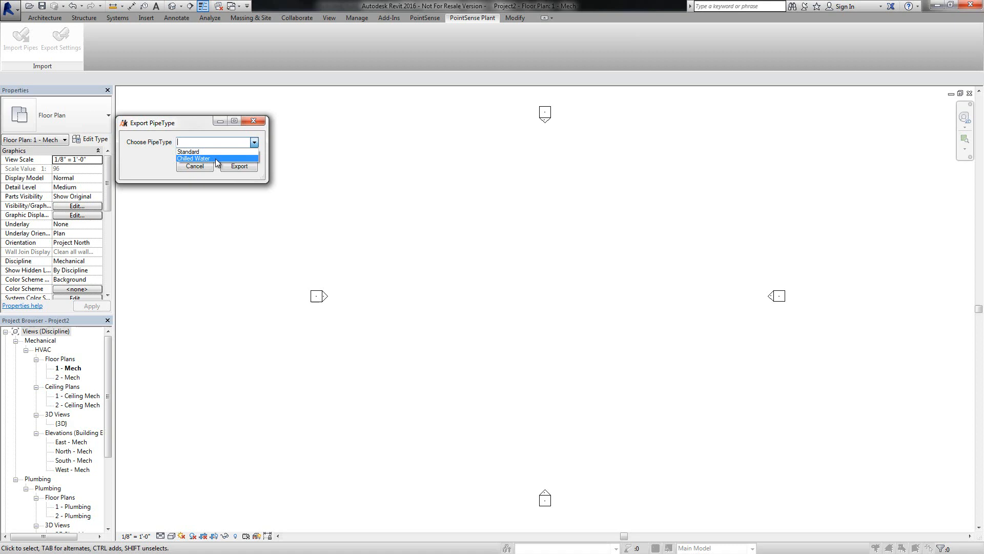
pyautogui.click(187, 151)
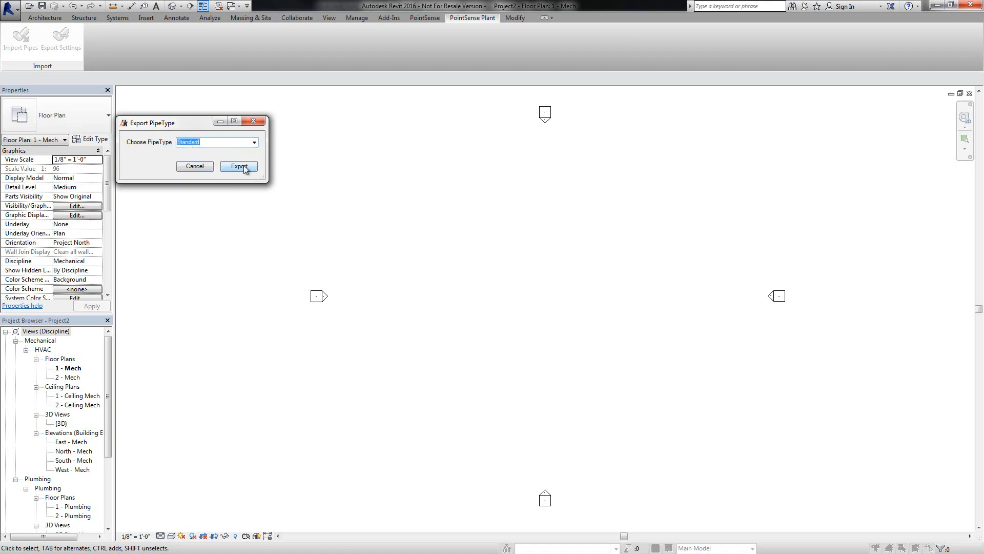
pyautogui.click(238, 166)
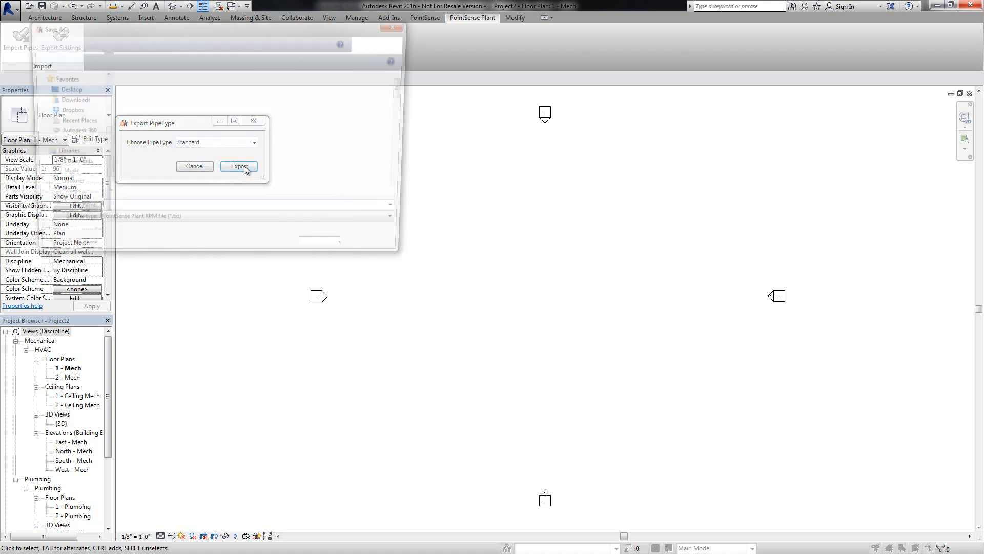
pyautogui.click(239, 165)
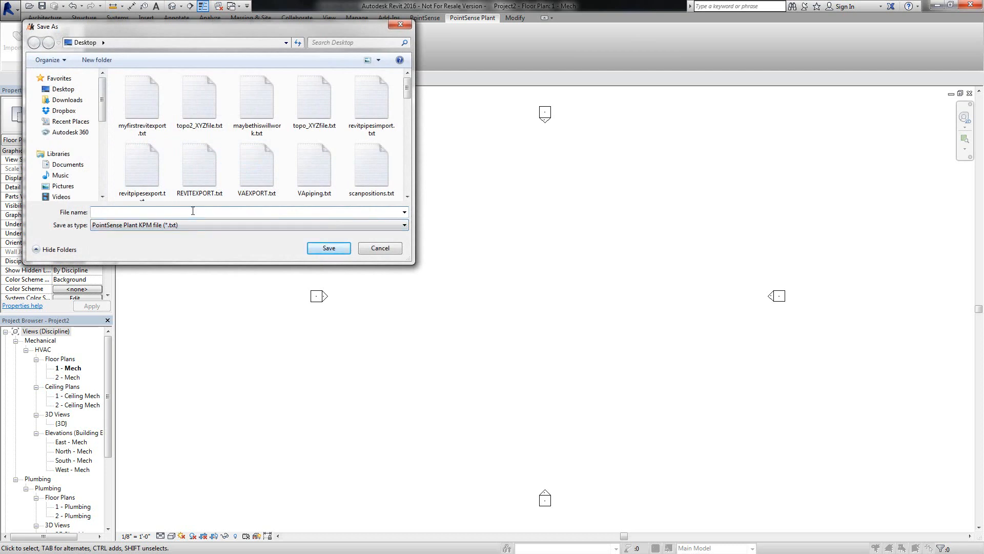
pyautogui.write('TUTORIAL')
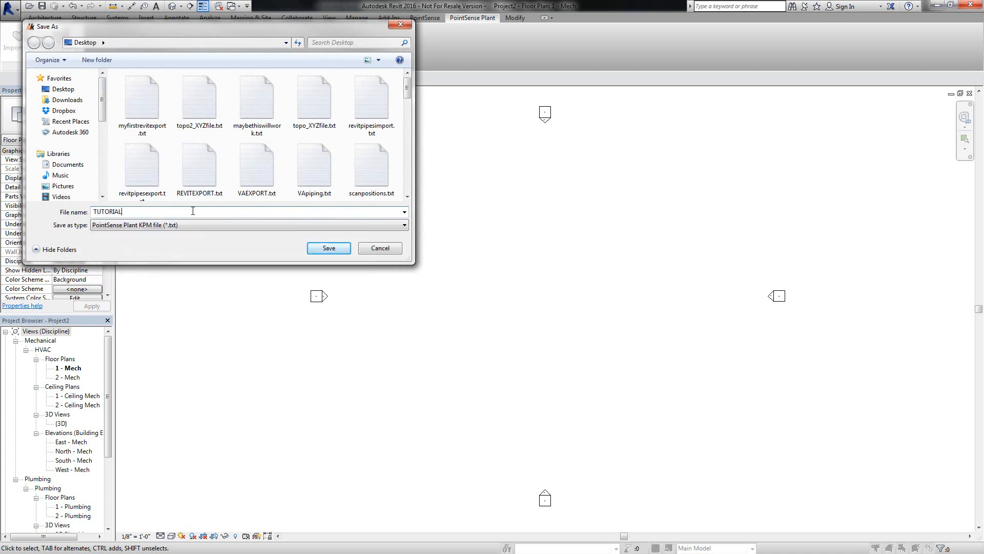
pyautogui.write('REVITEXPORT')
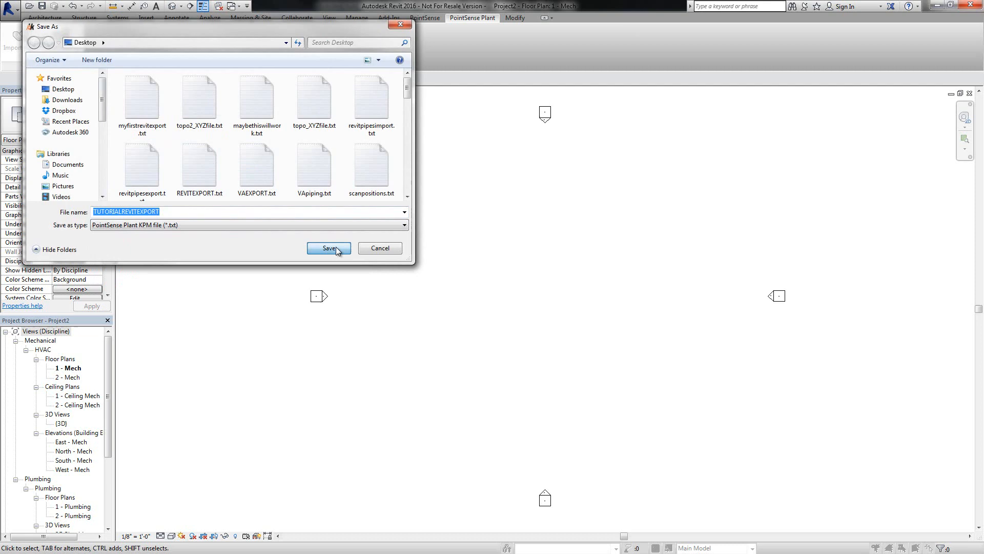
pyautogui.click(328, 247)
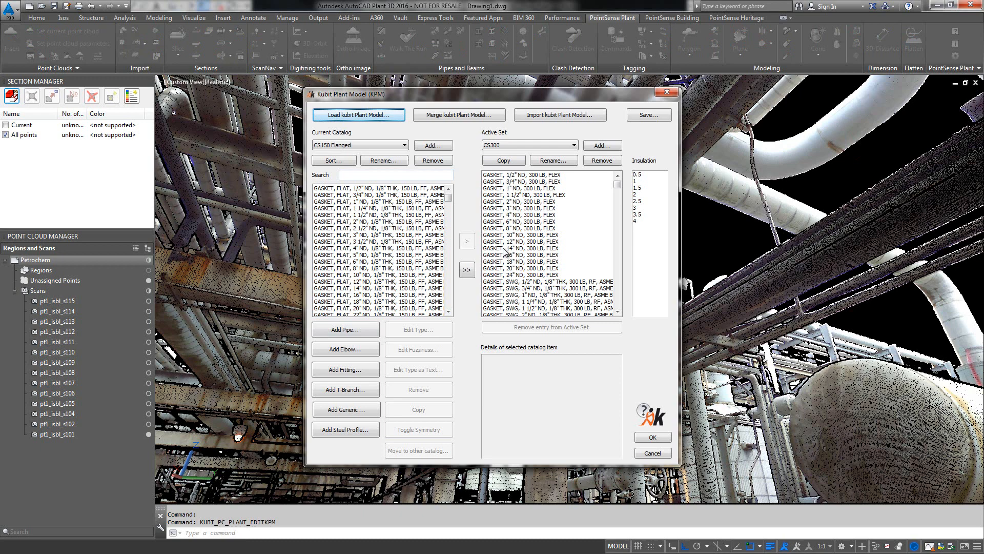
pyautogui.moveTo(559, 115)
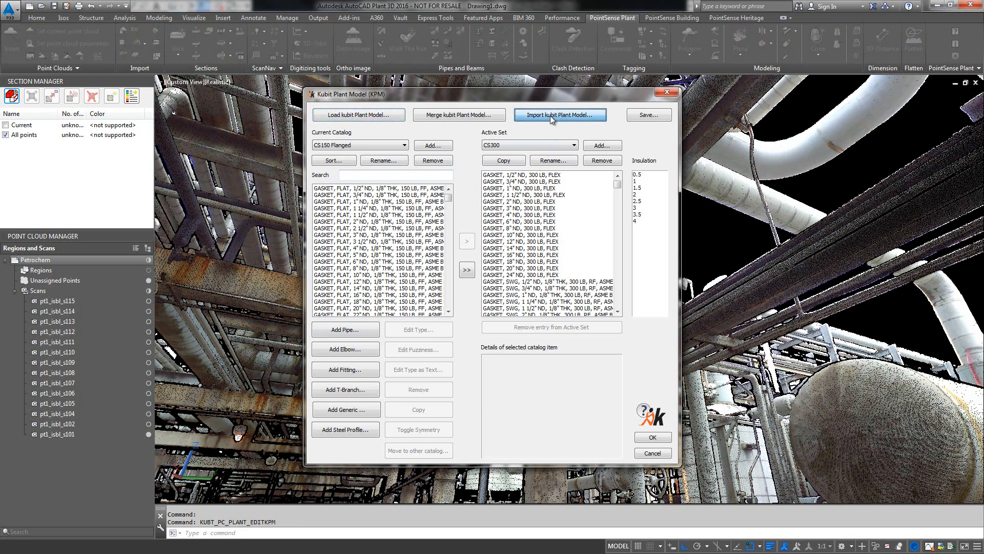
# Import the Desktop file TUTORIALREVITEXPORT.txt into Kubit Plant Model as a Revit MEP catalogue
pyautogui.click(560, 115)
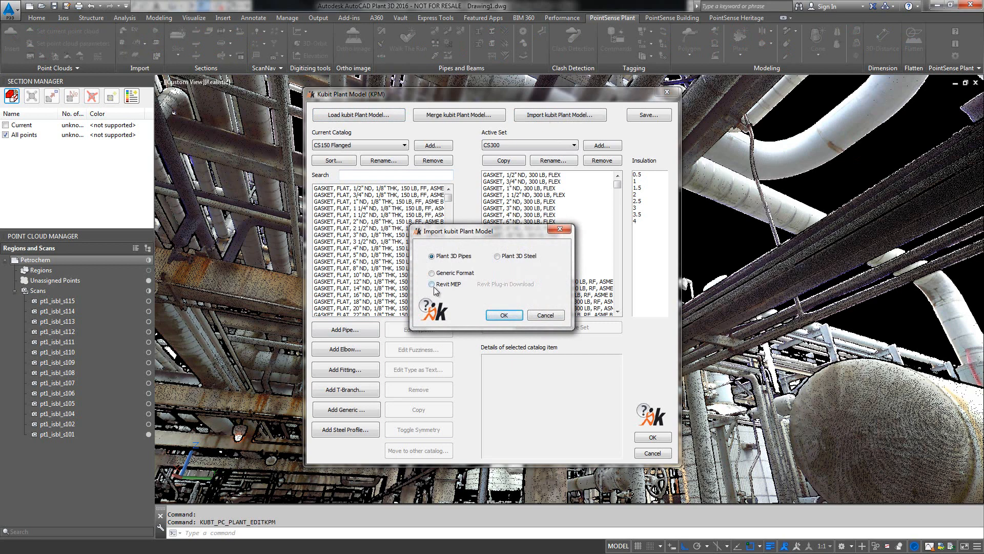
pyautogui.click(432, 285)
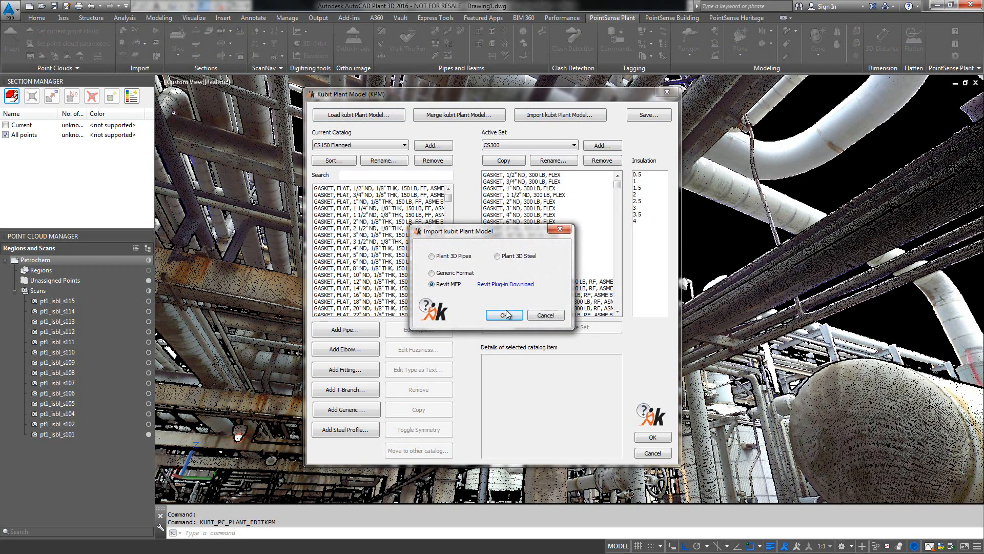
pyautogui.click(503, 315)
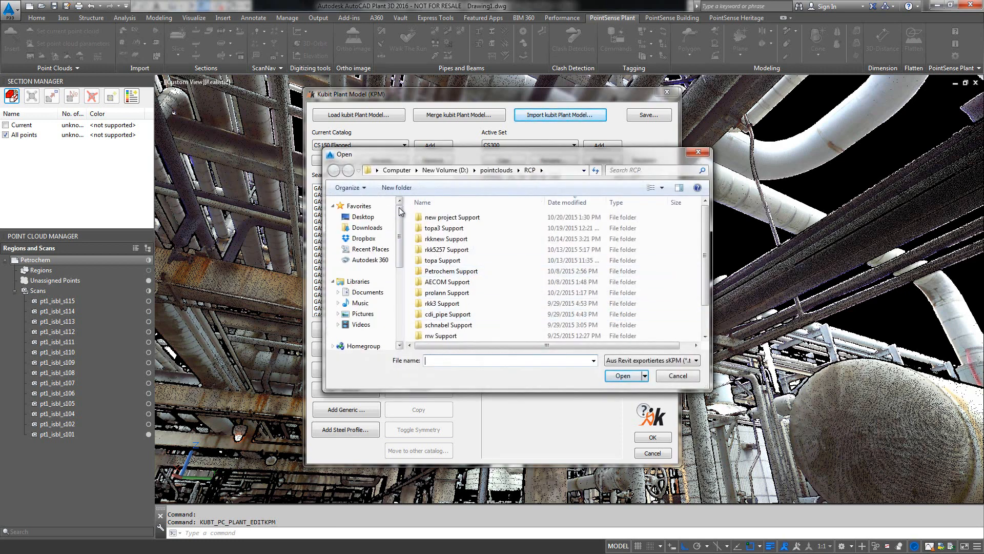
pyautogui.click(363, 217)
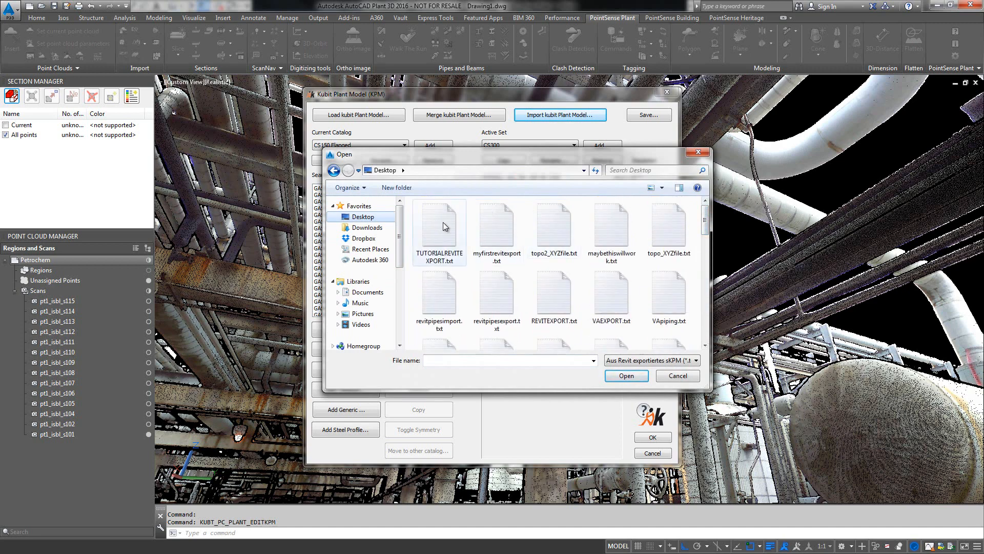
pyautogui.click(676, 375)
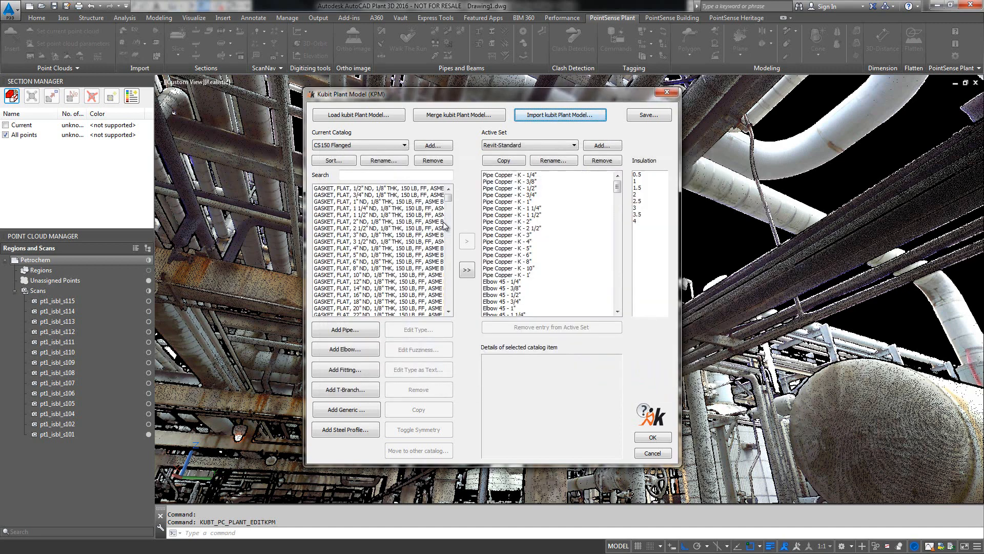
pyautogui.moveTo(503, 141)
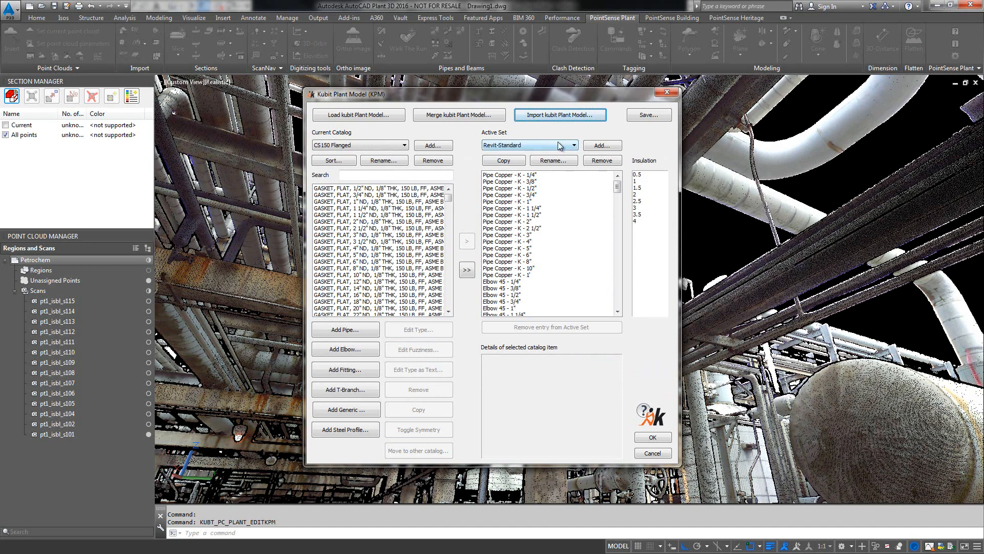
pyautogui.moveTo(458, 128)
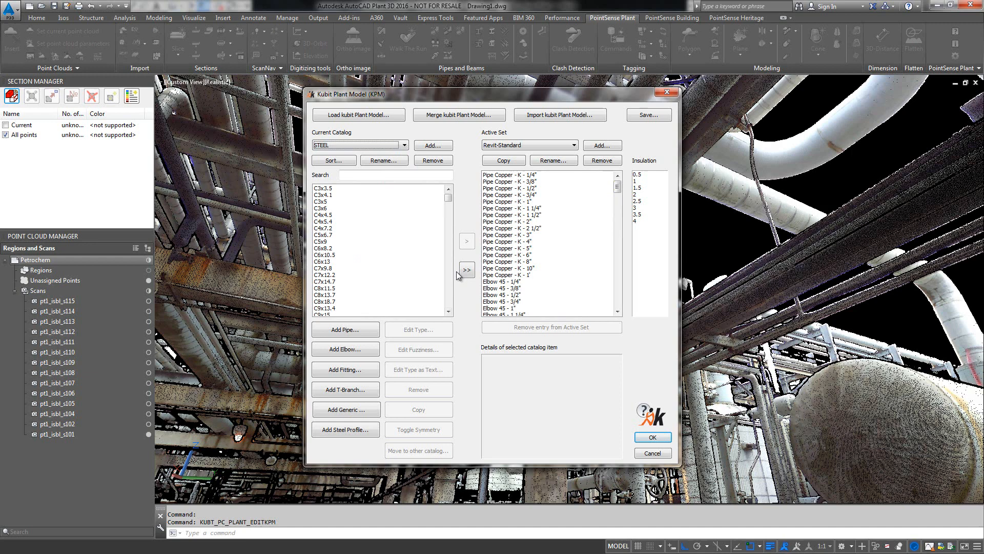
# Add every STEEL catalogue profile to the Revit-Standard active set and confirm with OK
pyautogui.click(466, 269)
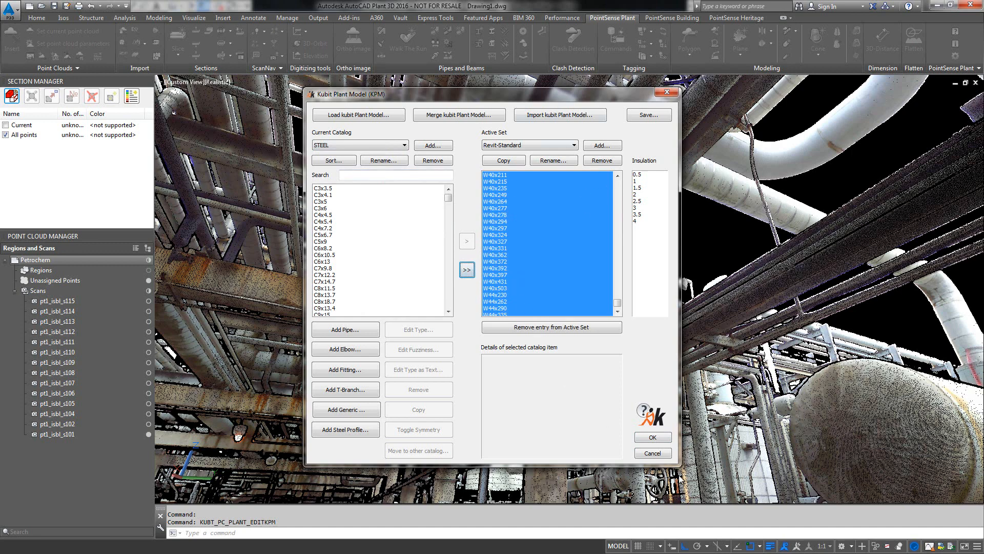
pyautogui.click(651, 437)
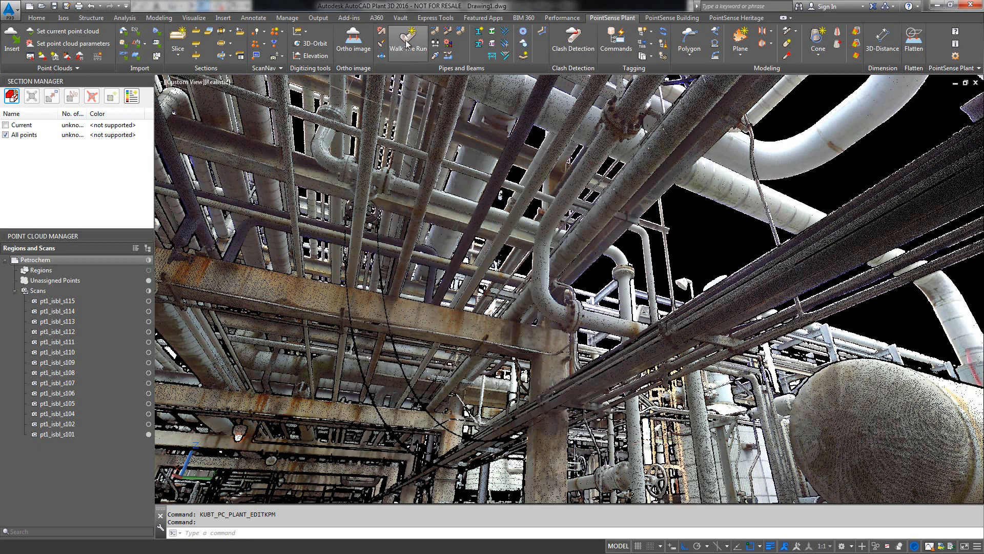
# Fit a Pipe Copper - K - 3" run to the scan and insert a 3" 90° elbow
pyautogui.click(407, 45)
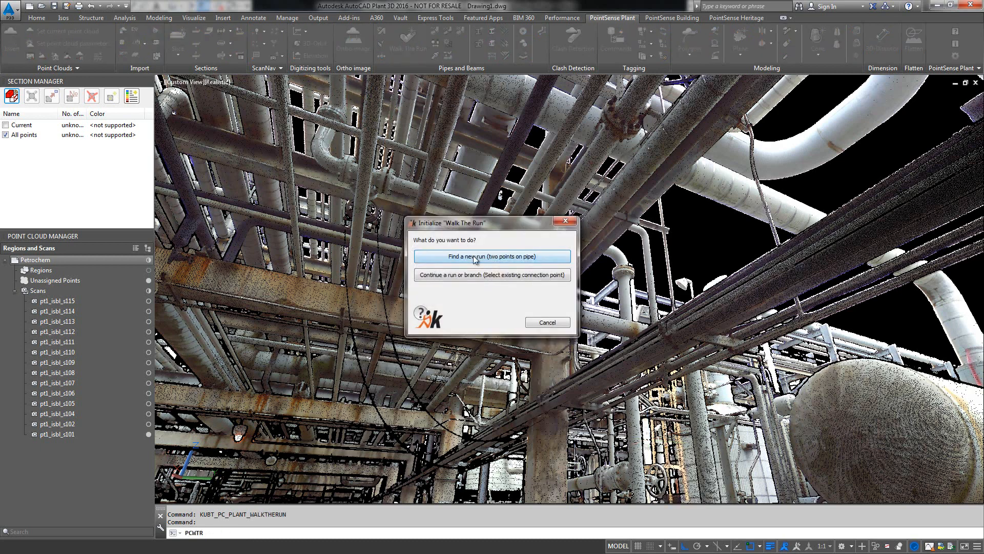
pyautogui.click(492, 256)
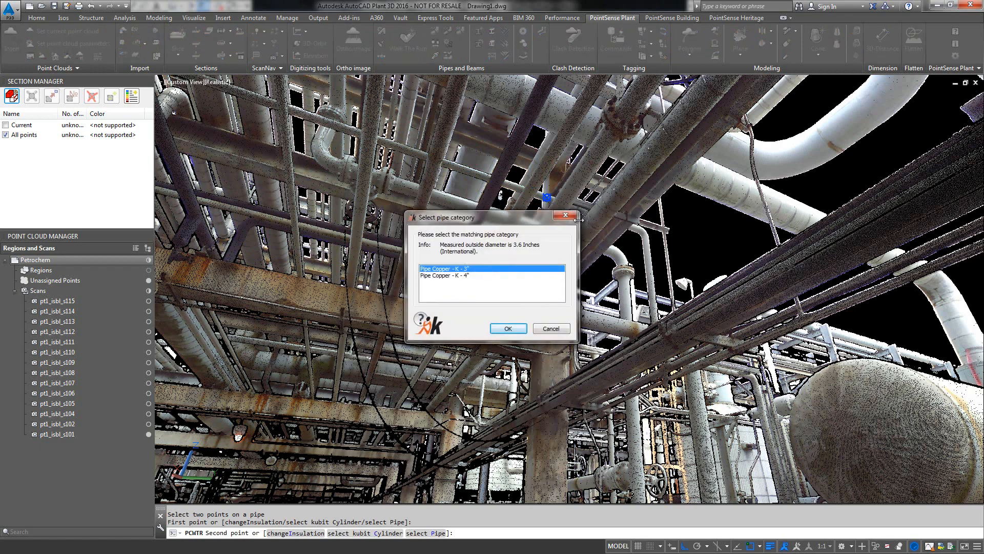
pyautogui.click(507, 328)
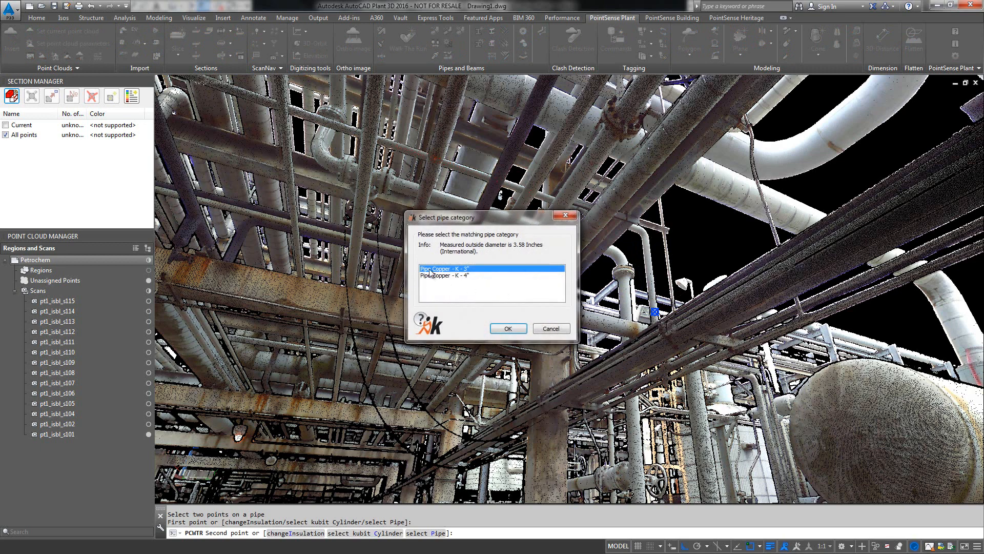
pyautogui.click(507, 329)
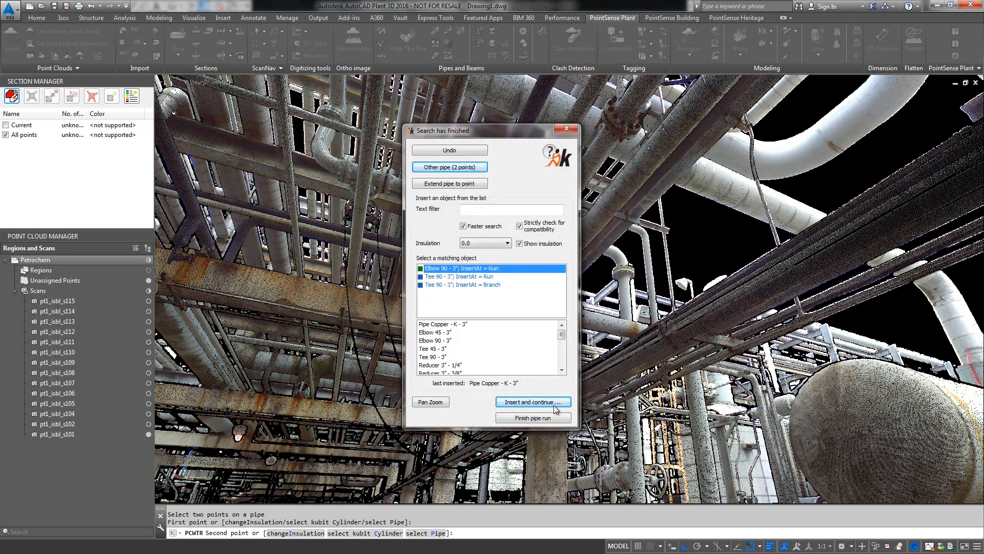
pyautogui.click(533, 402)
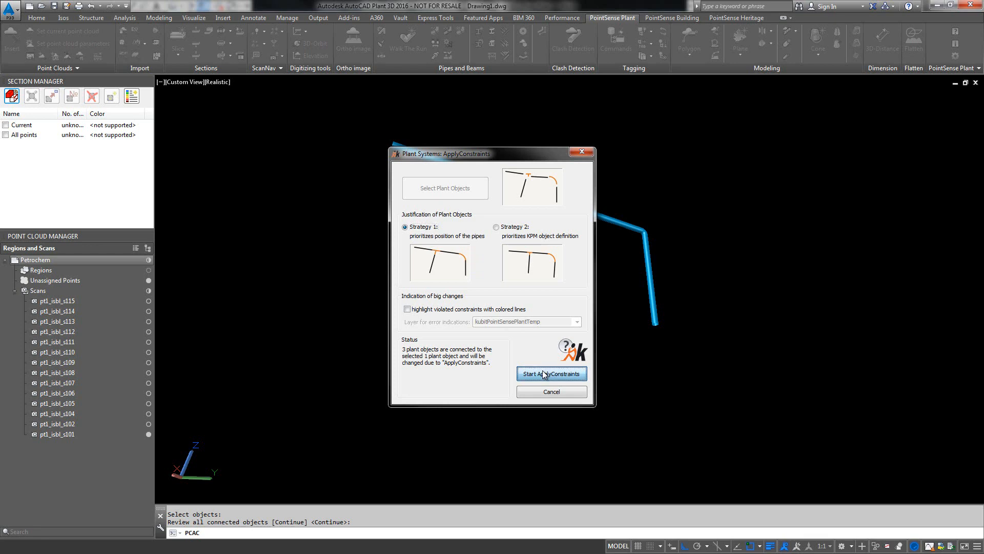
# Apply constraints to the copper pipe run using Strategy 1
pyautogui.click(550, 373)
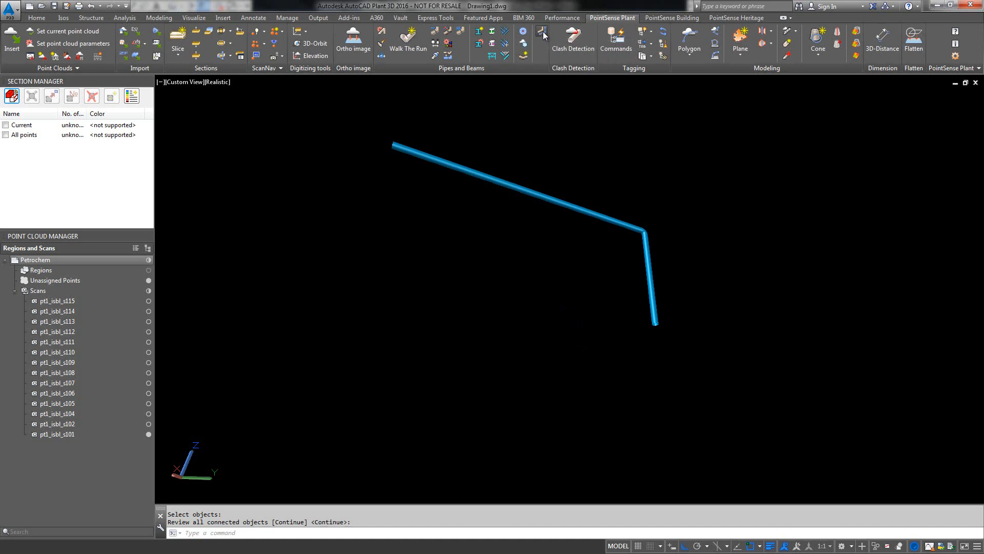
# Set PointSense export to skip Steel and export Piping for Revit MEP
pyautogui.click(541, 32)
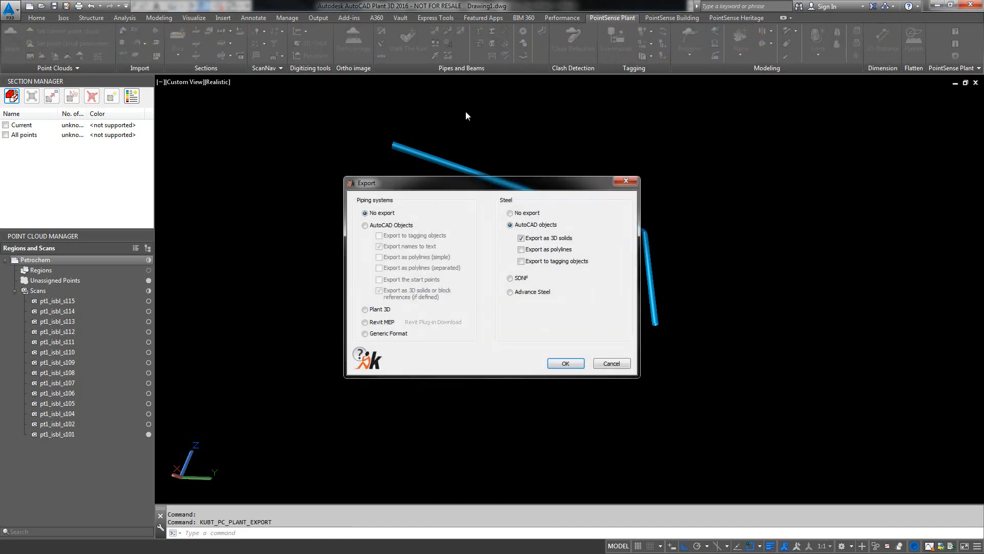
pyautogui.click(510, 212)
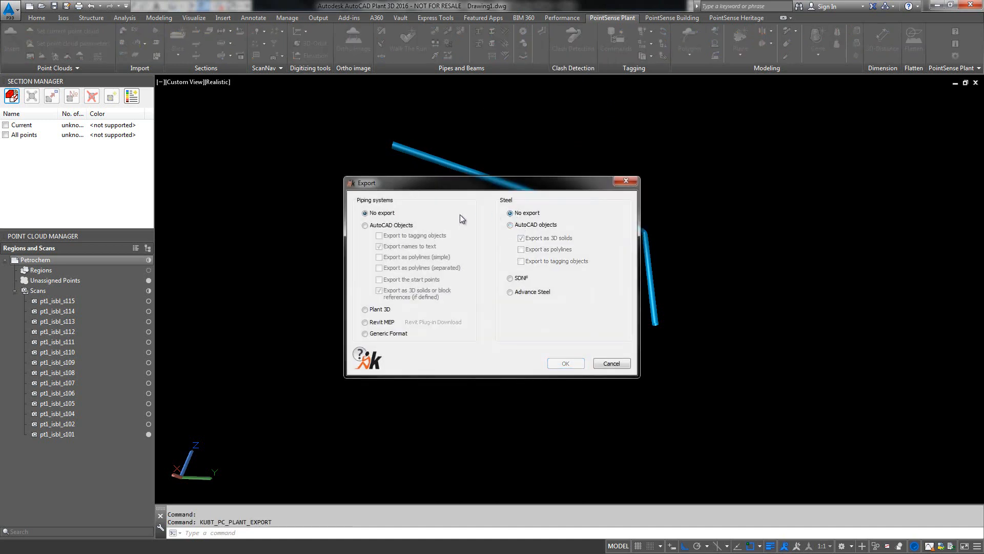
pyautogui.click(364, 322)
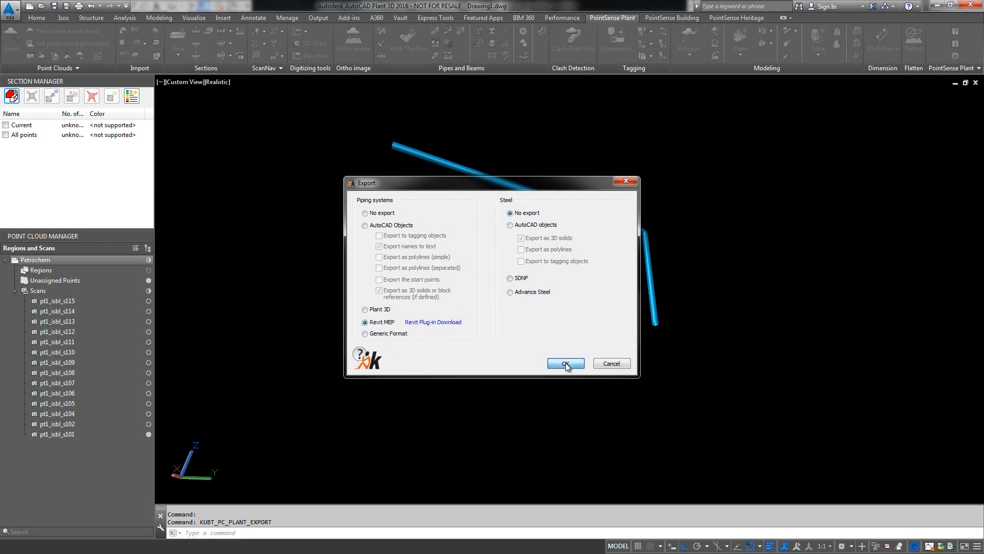
pyautogui.click(565, 363)
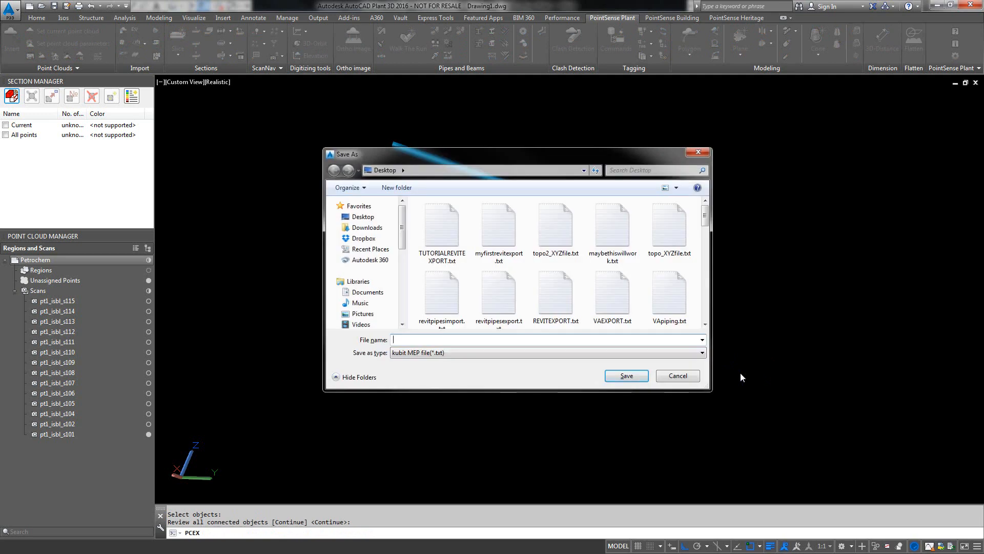
# Save the pipe-run export to the Desktop as TUTORIALREVITIMPORT
pyautogui.write('TUROTI')
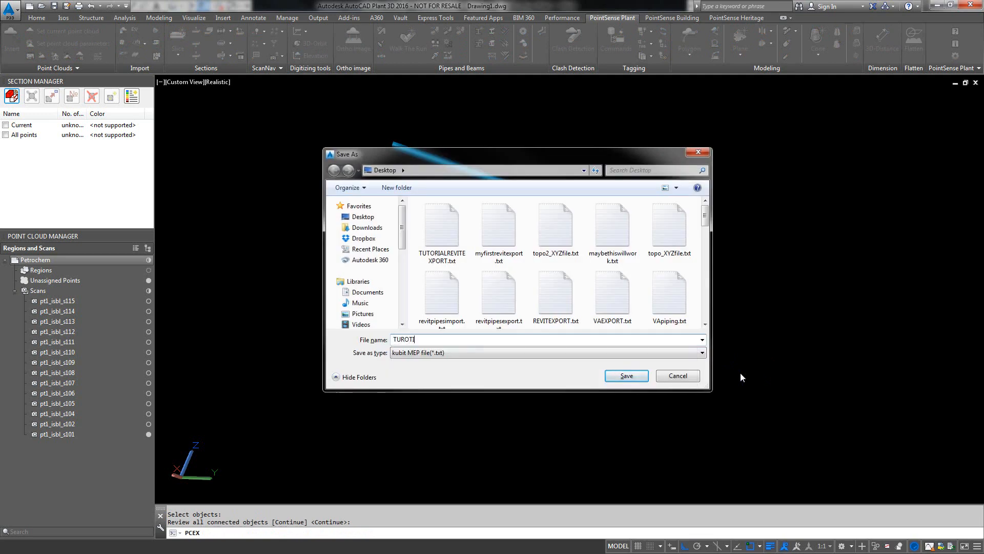
pyautogui.write('TUTORIALREVITIMP')
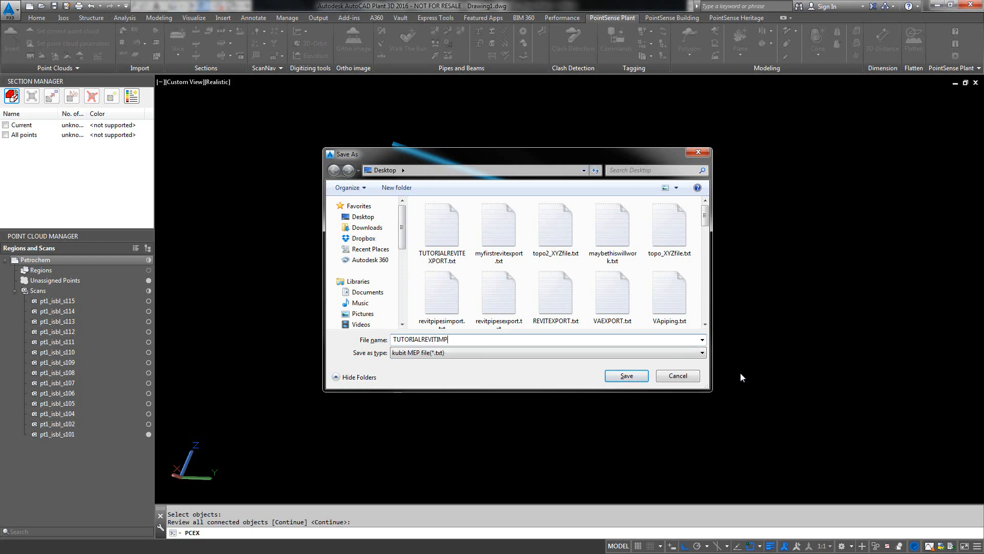
pyautogui.click(626, 375)
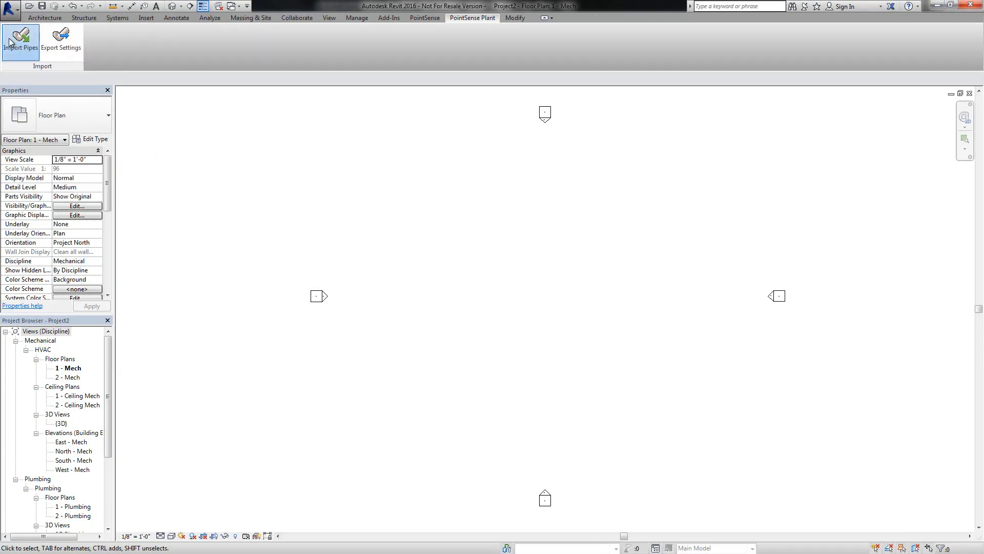
# Import TUTORIALREVITIMPORT.txt as Standard pipe type with Hydronic Supply system in Revit
pyautogui.click(20, 42)
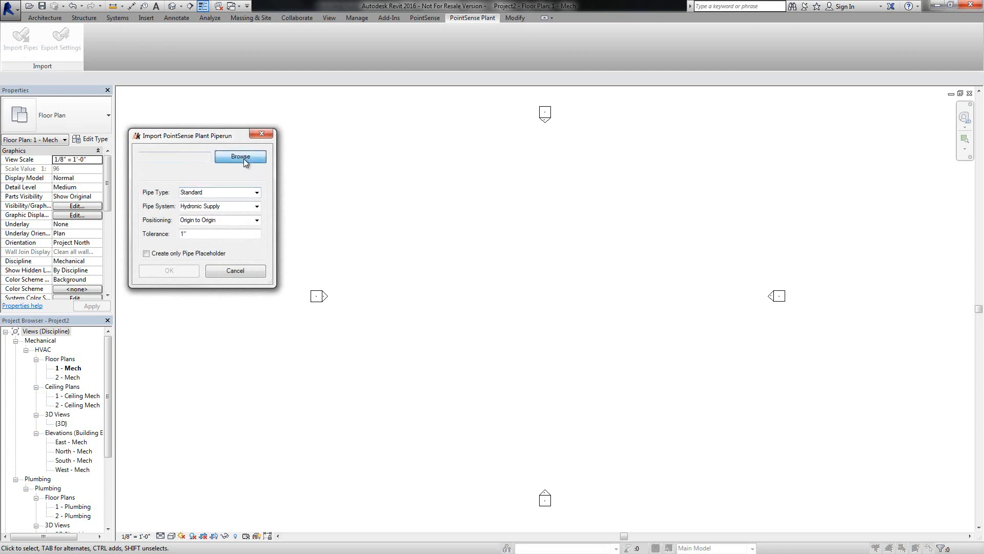
pyautogui.click(240, 157)
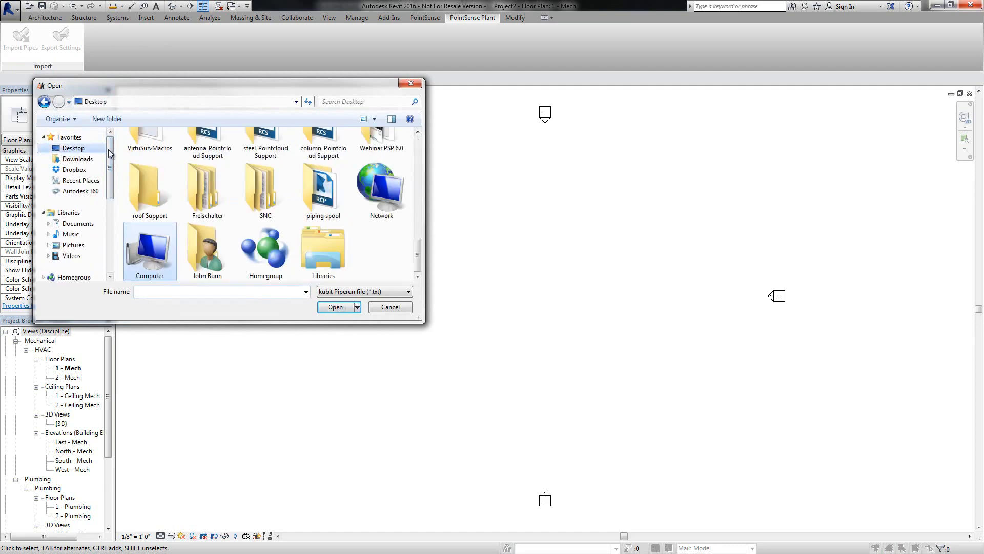
pyautogui.scroll(-3)
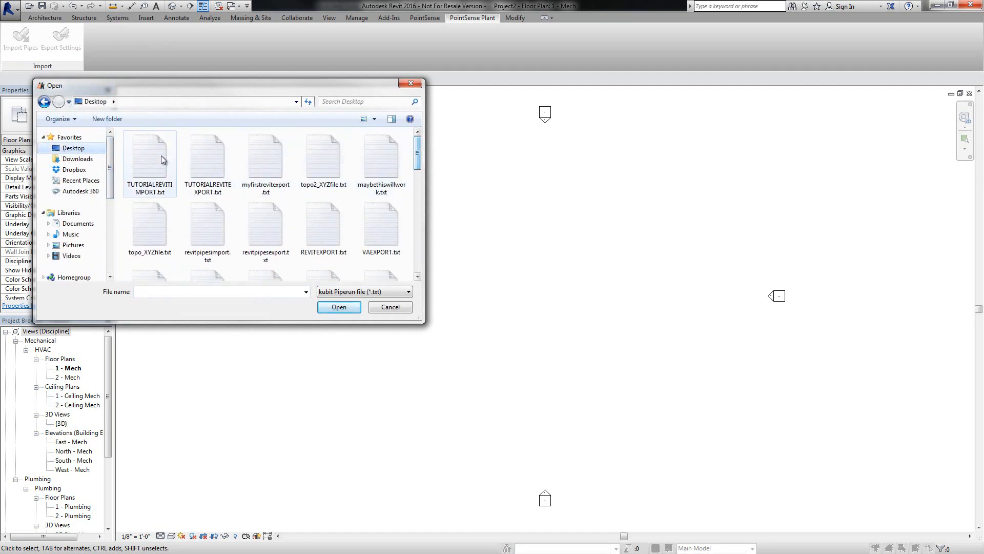
pyautogui.click(338, 307)
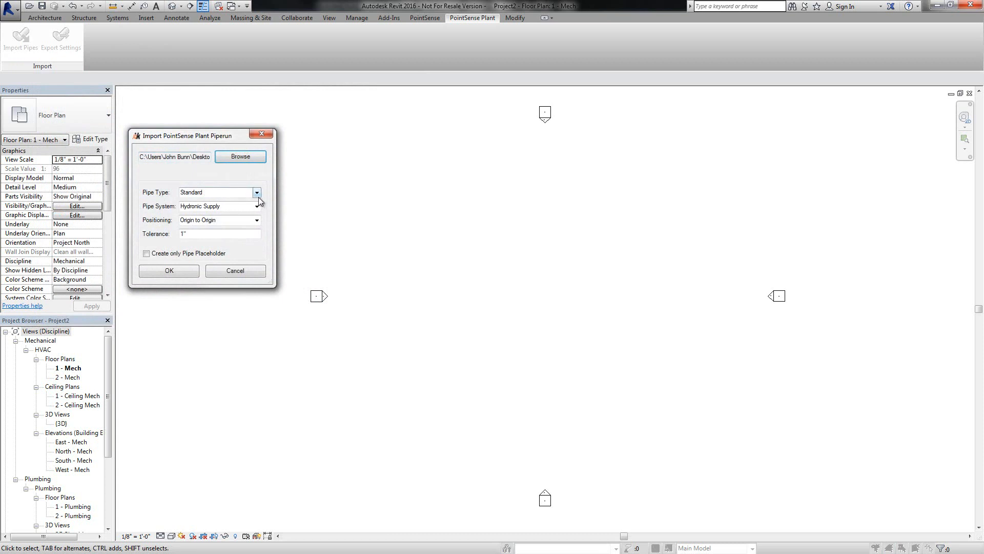
pyautogui.click(216, 193)
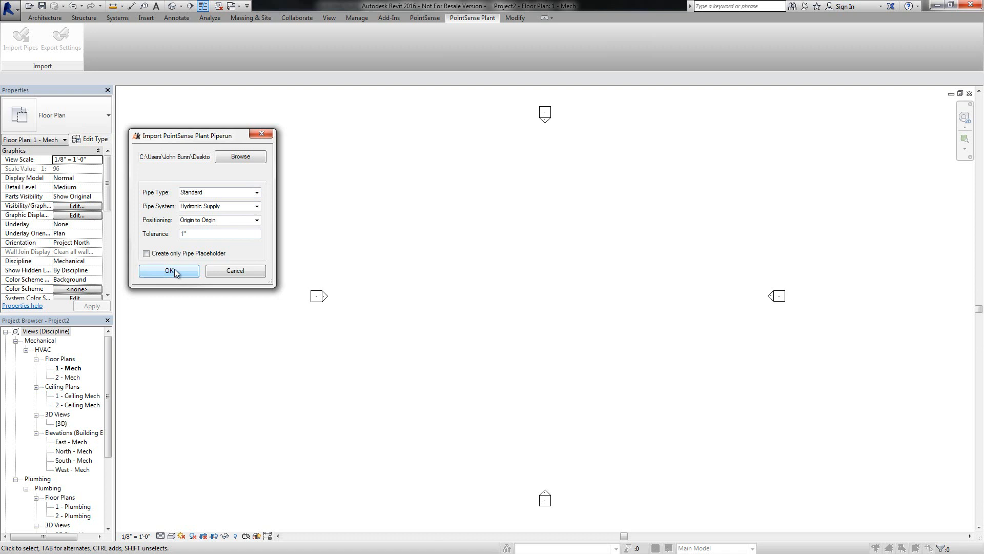
pyautogui.click(168, 271)
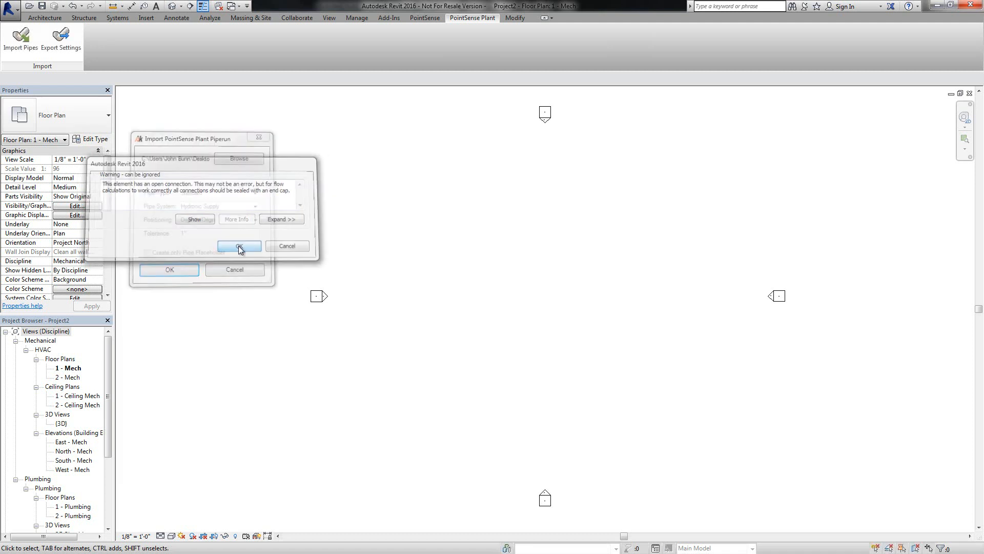
# Dismiss the warning, view the run in Default 3D at Fine detail, and inspect pipes and elbow
pyautogui.click(239, 245)
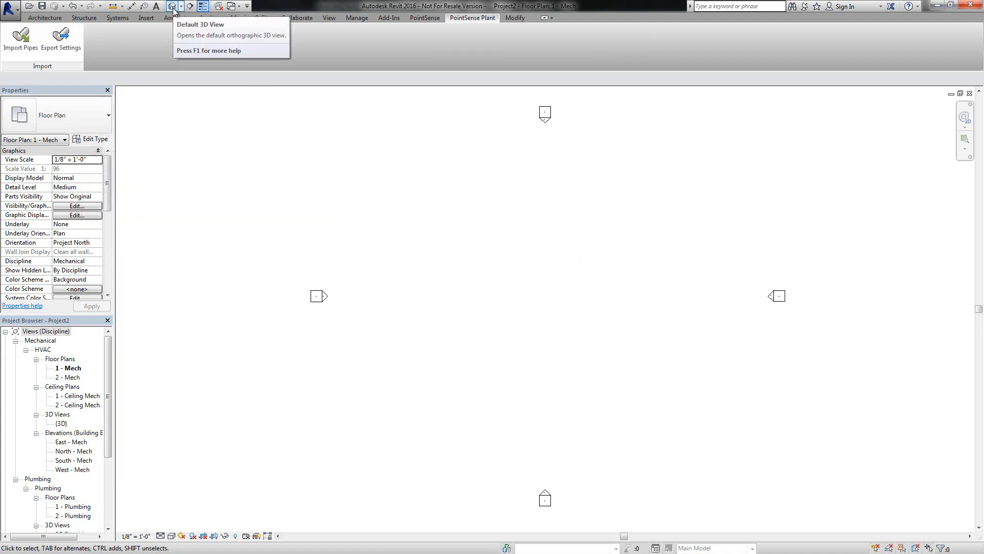
pyautogui.click(175, 6)
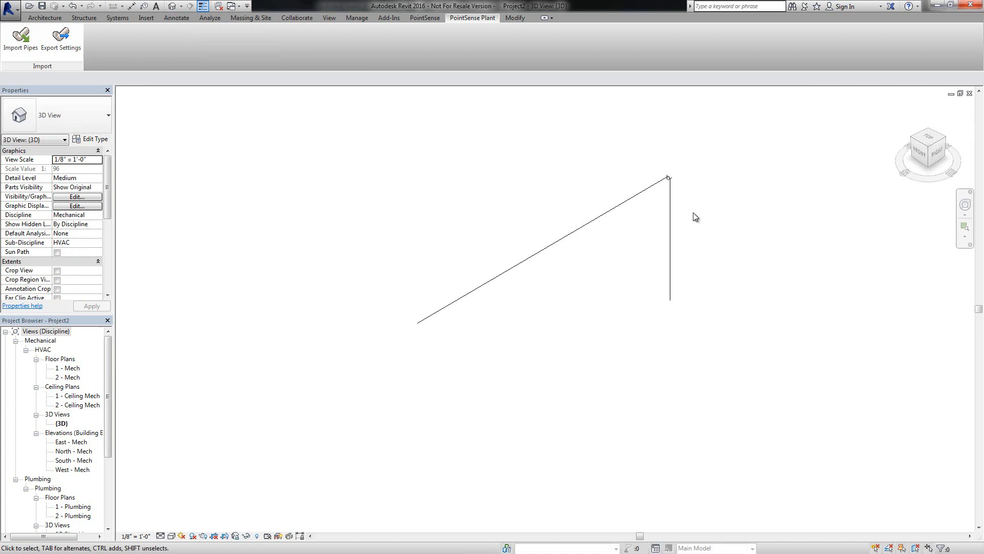
pyautogui.click(162, 535)
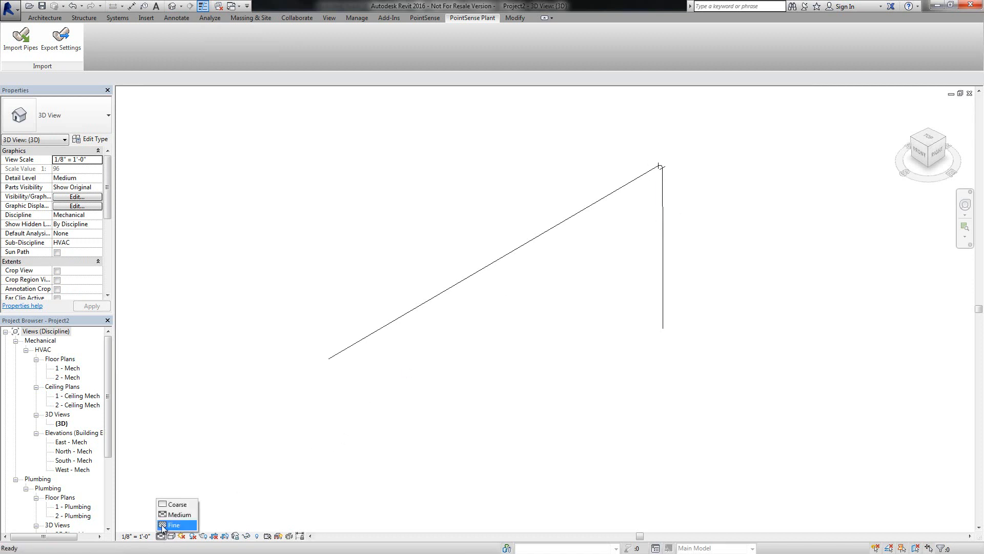
pyautogui.click(175, 525)
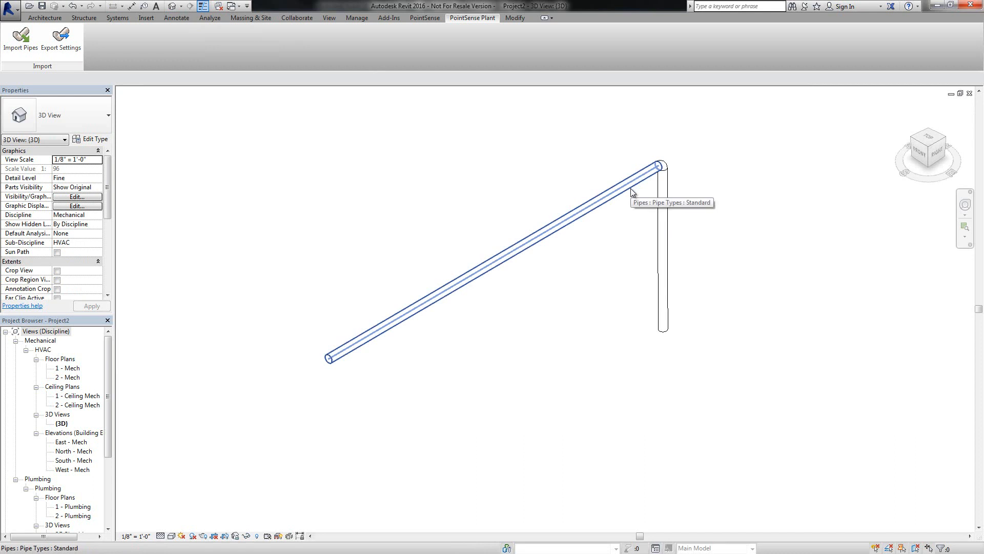
pyautogui.click(489, 258)
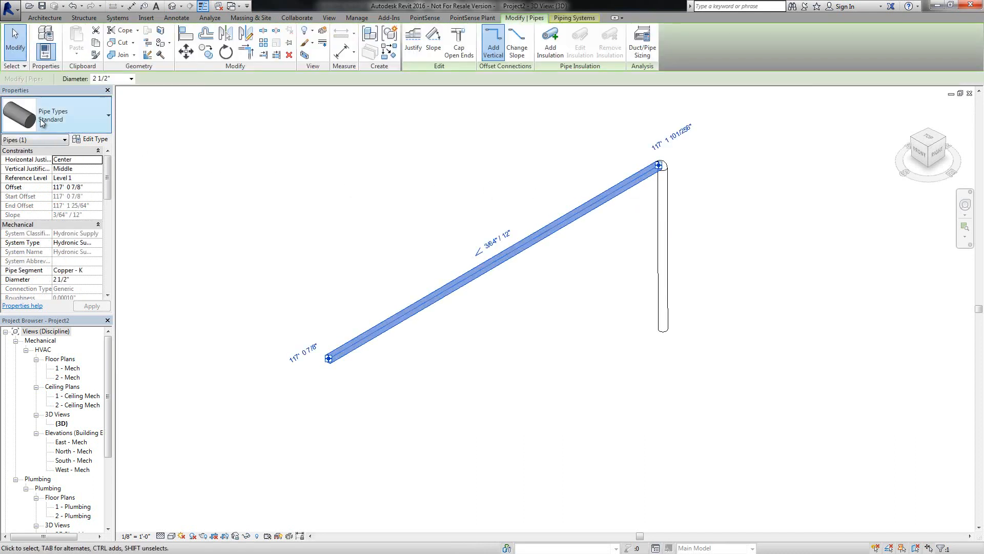
pyautogui.moveTo(674, 176)
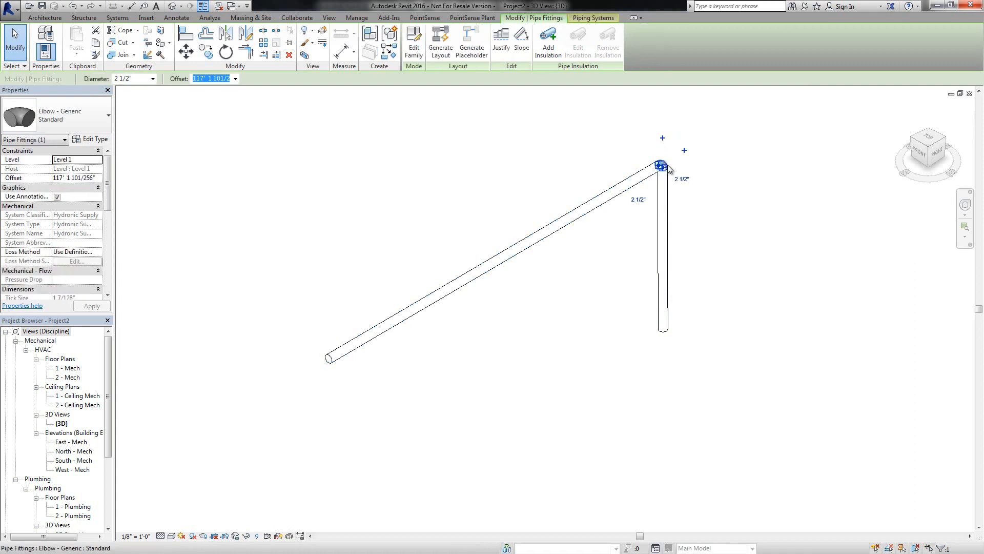
pyautogui.click(664, 251)
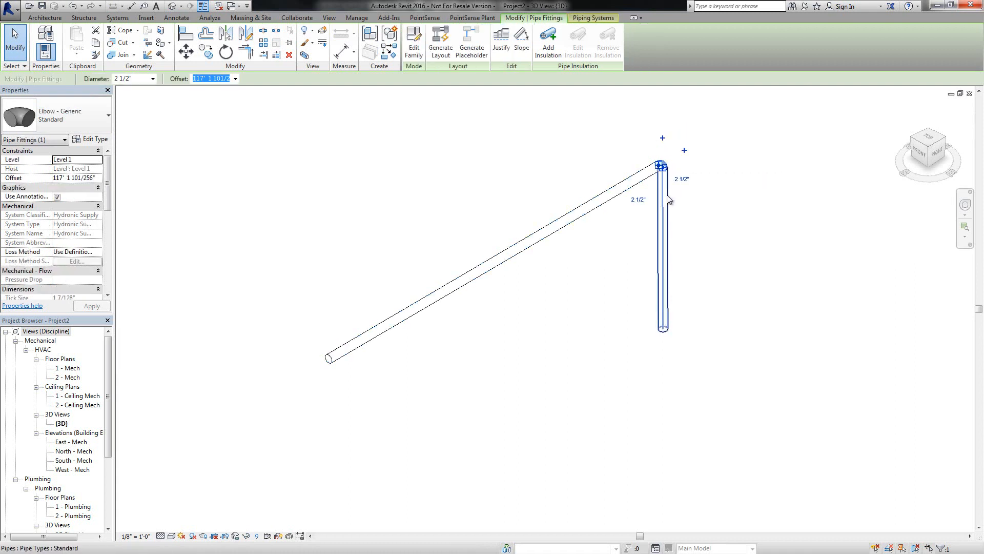